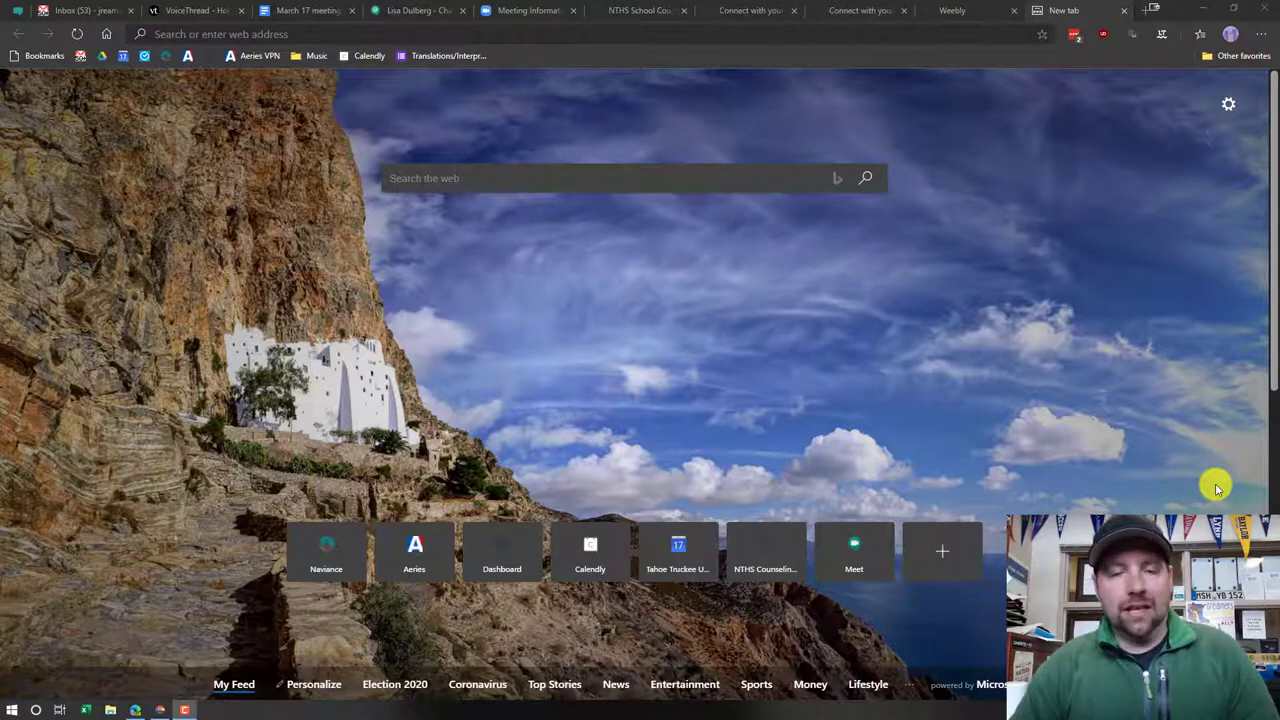
{"action": "mouse_move", "coordinate": [1238, 196]}
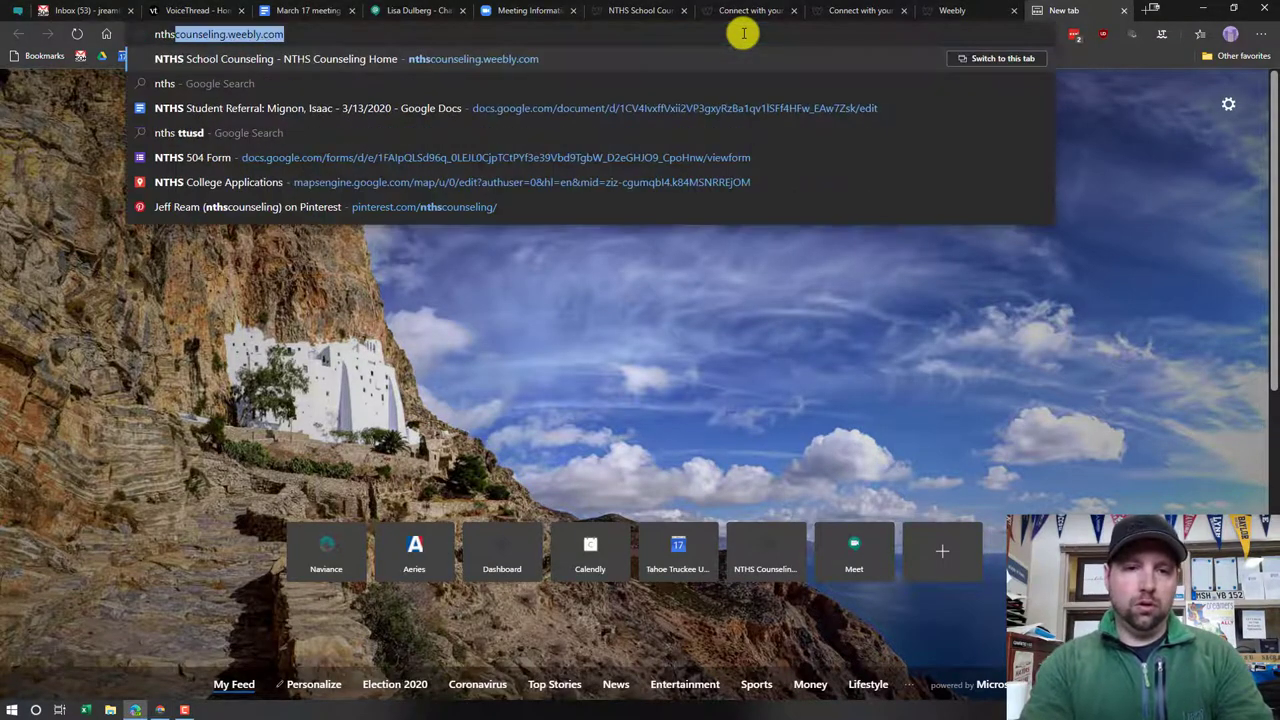
Go to the North Tahoe High School page by entering the nths.ttusd address.
{"action": "type", "text": "nths.ttus"}
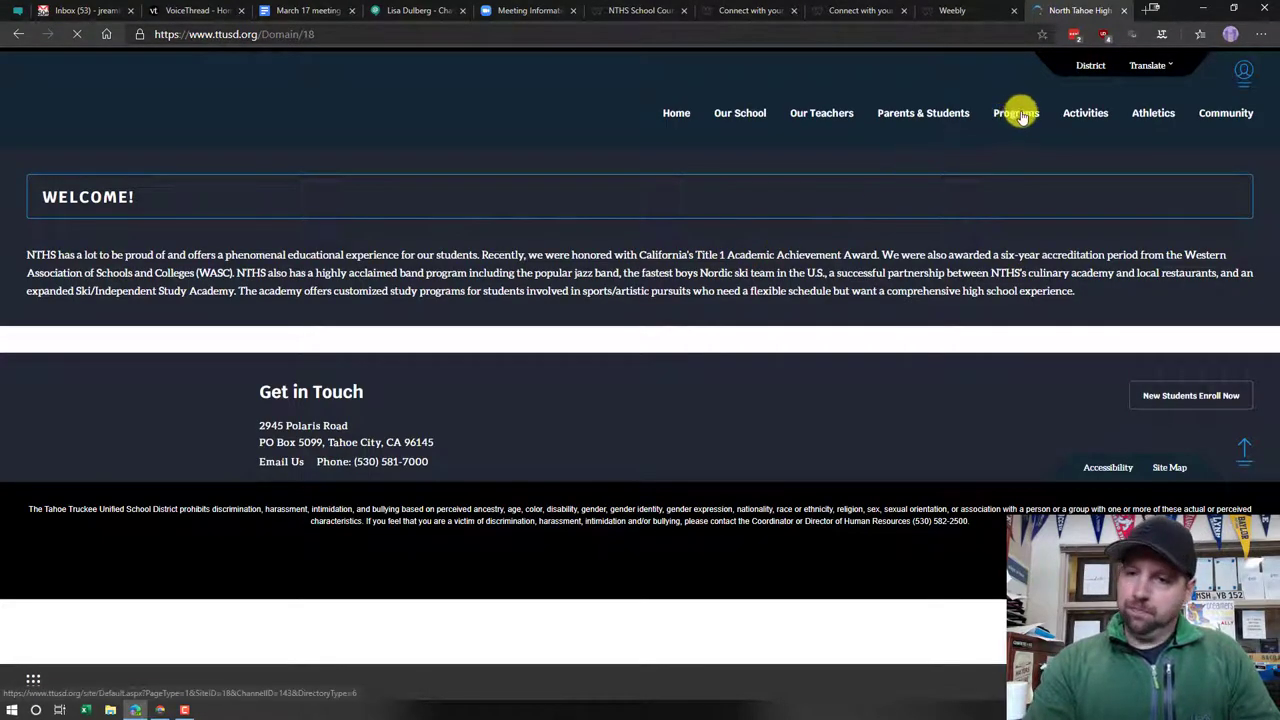
Reach the School Counseling site through Programs and the Programs Directory.
{"action": "left_click", "coordinate": [1016, 112]}
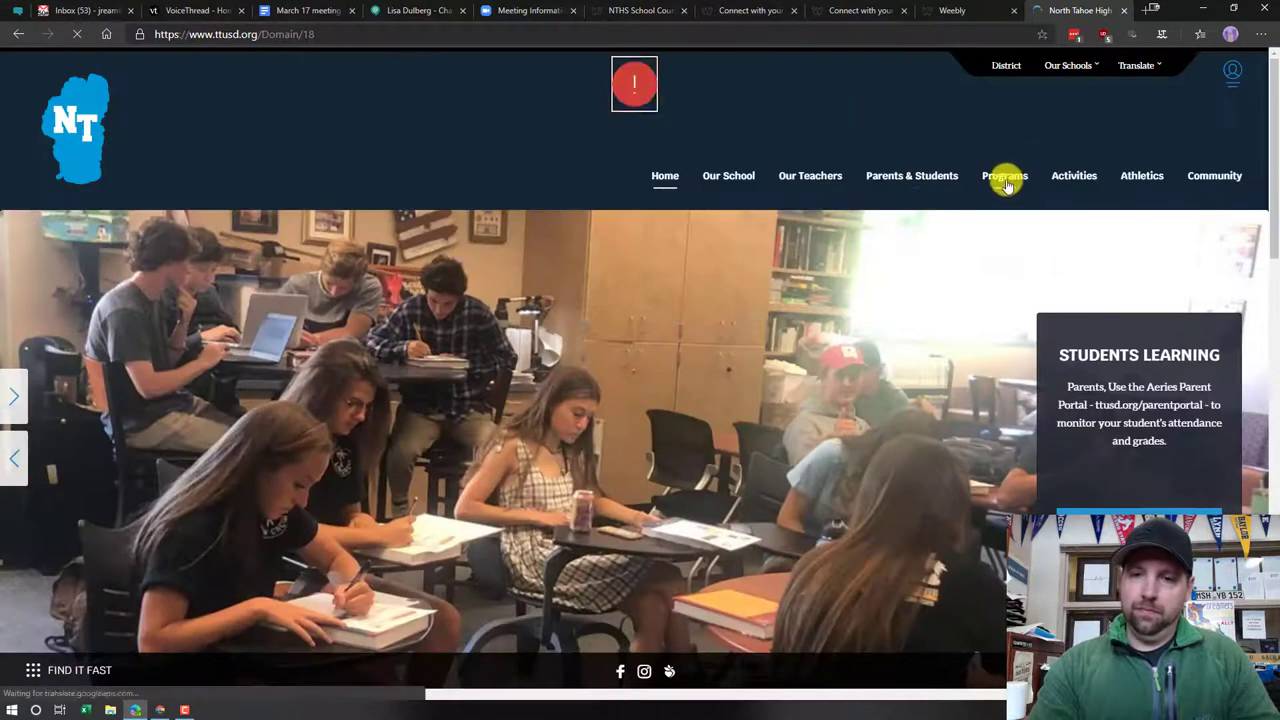
{"action": "left_click", "coordinate": [1004, 176]}
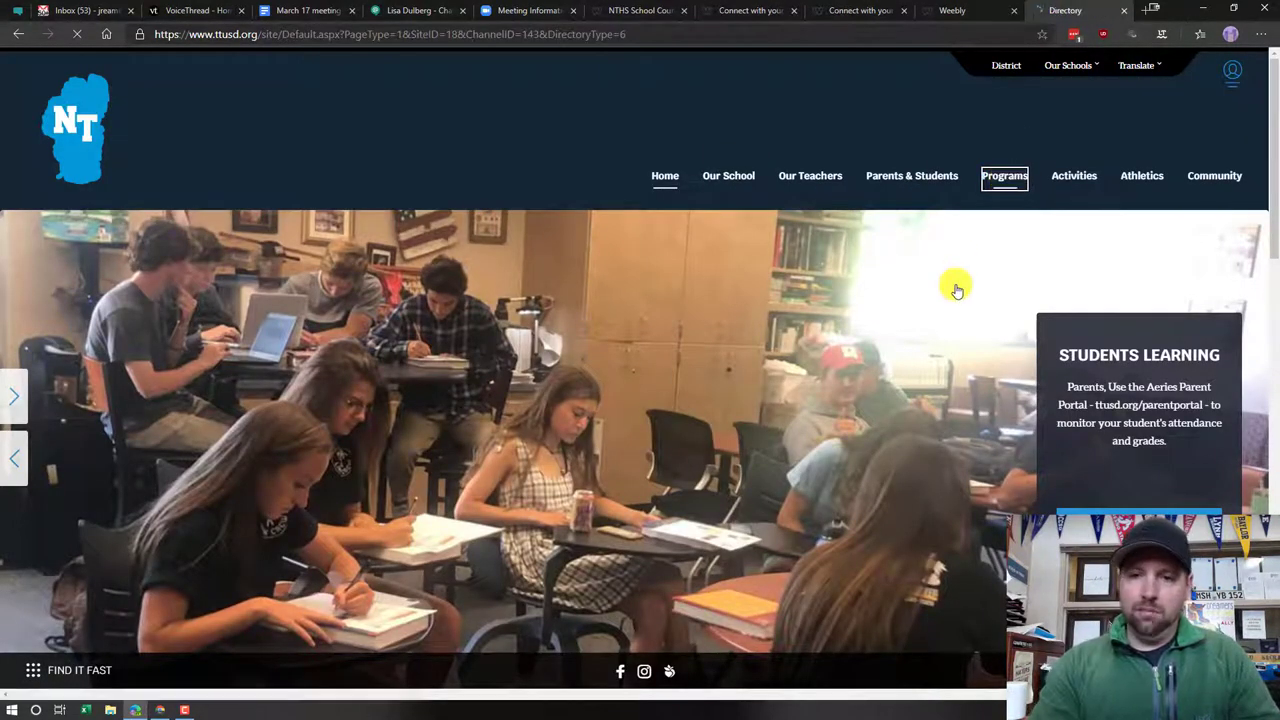
{"action": "left_click", "coordinate": [1004, 176]}
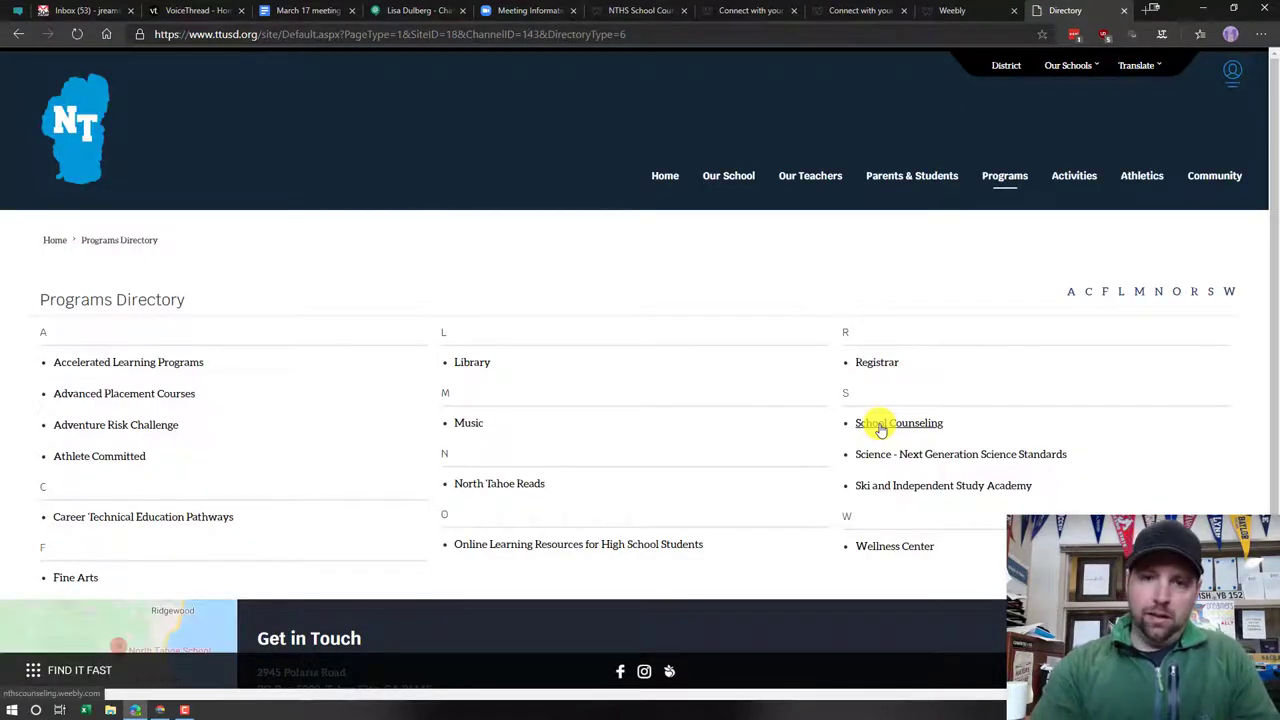
{"action": "left_click", "coordinate": [898, 422]}
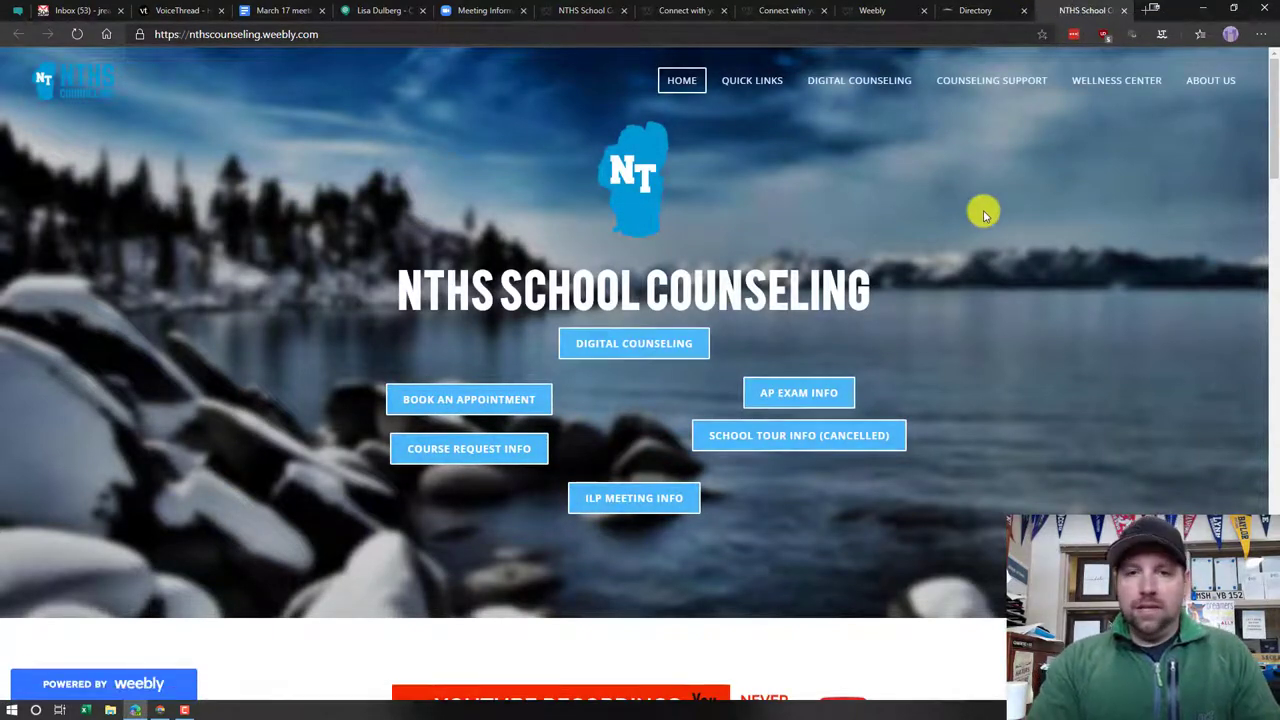
{"action": "mouse_move", "coordinate": [736, 340]}
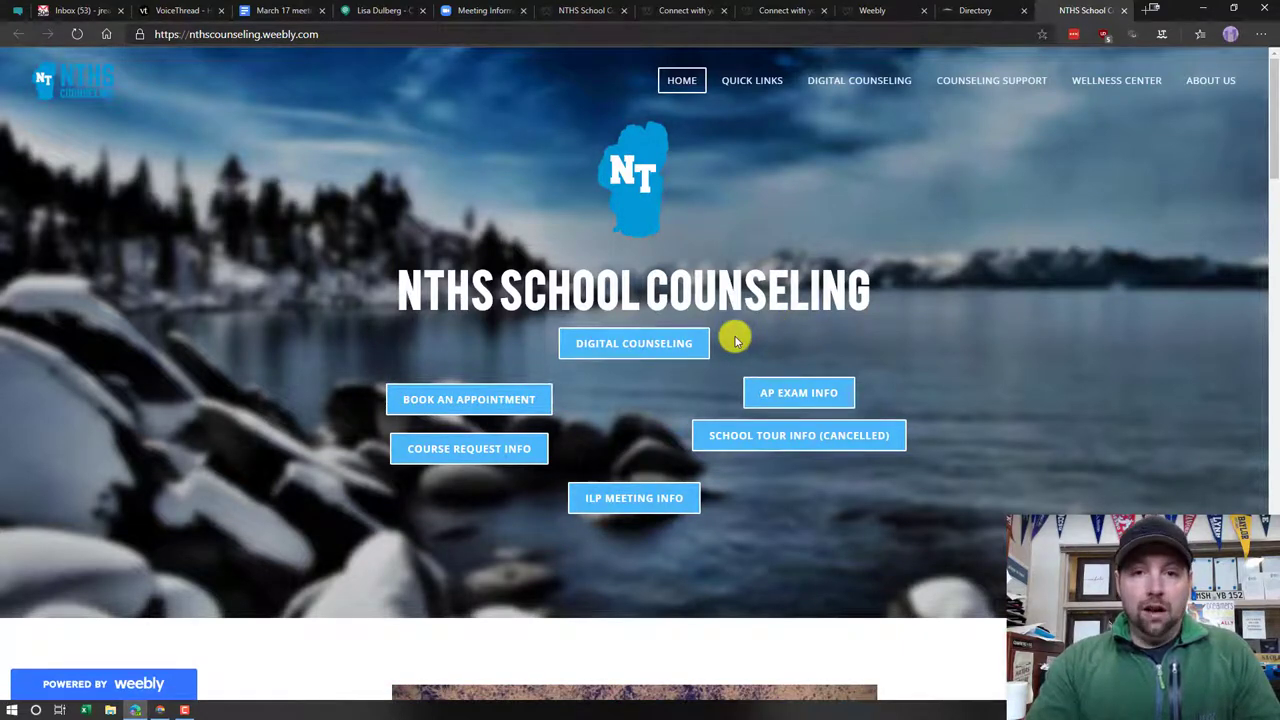
Find the Quick Links section and follow Go to Naviance Student.
{"action": "scroll", "scroll_direction": "down", "scroll_amount": 3}
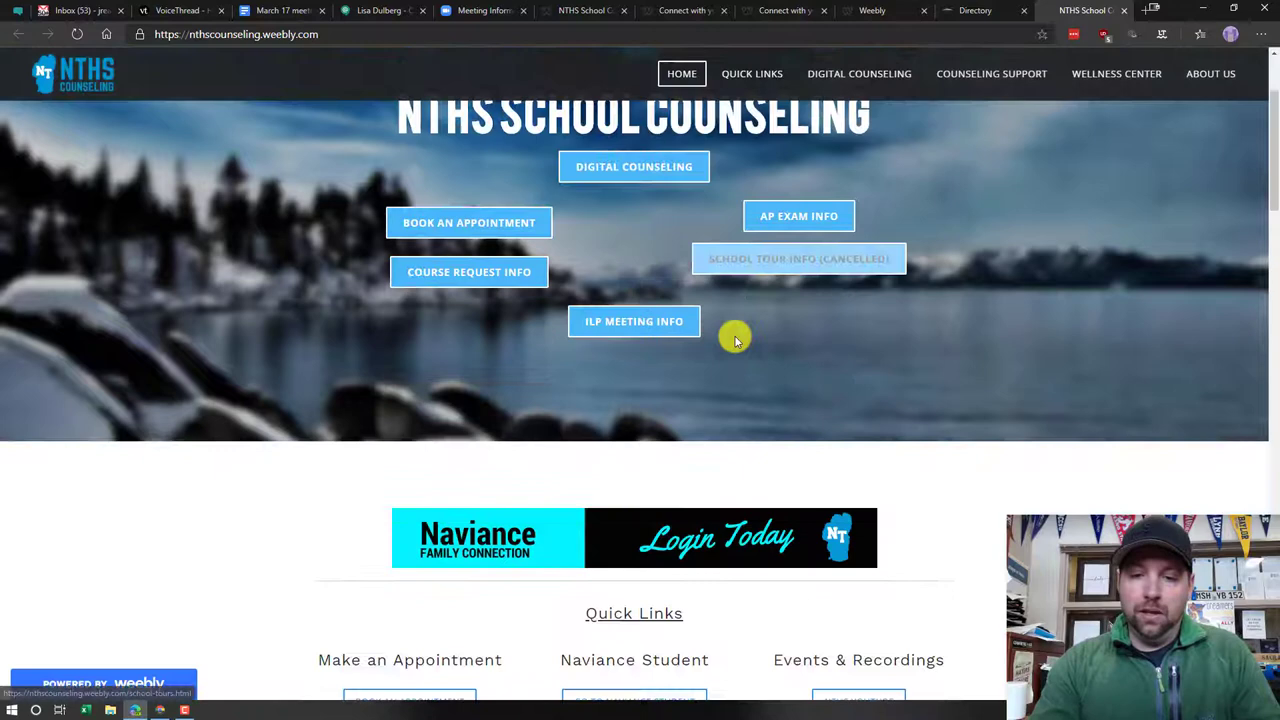
{"action": "scroll", "scroll_direction": "down", "scroll_amount": 3}
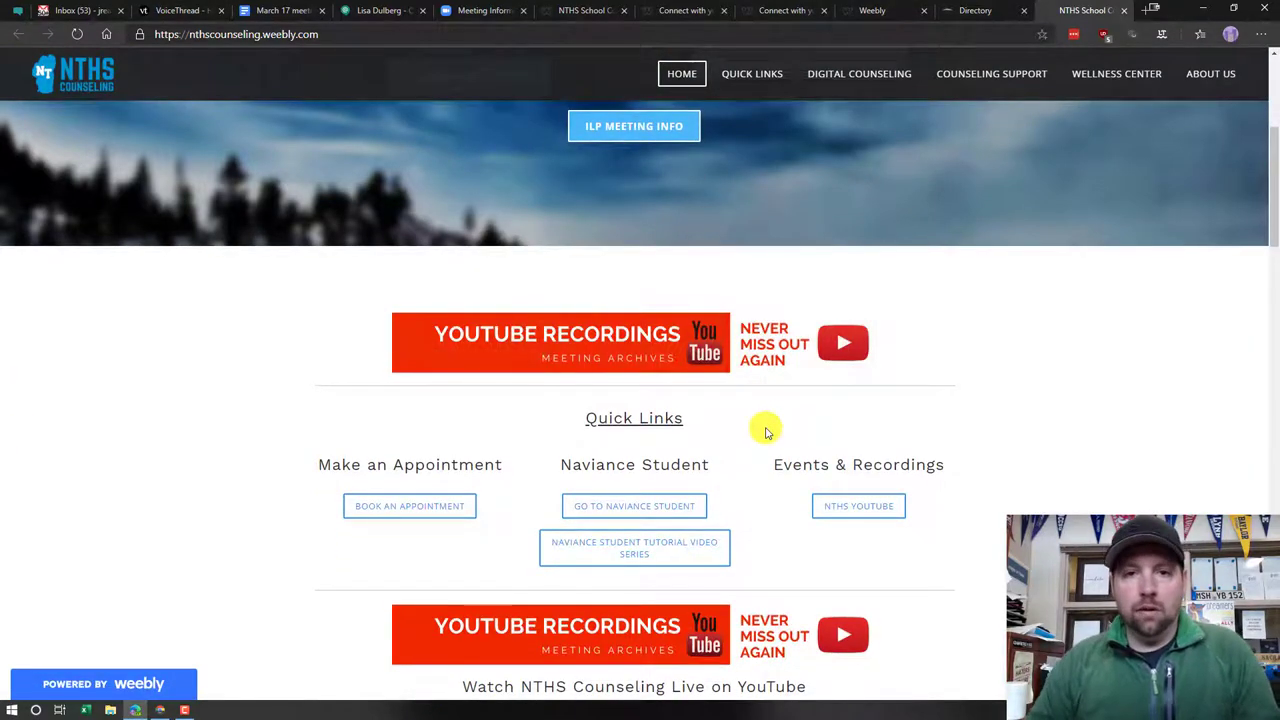
{"action": "mouse_move", "coordinate": [656, 504]}
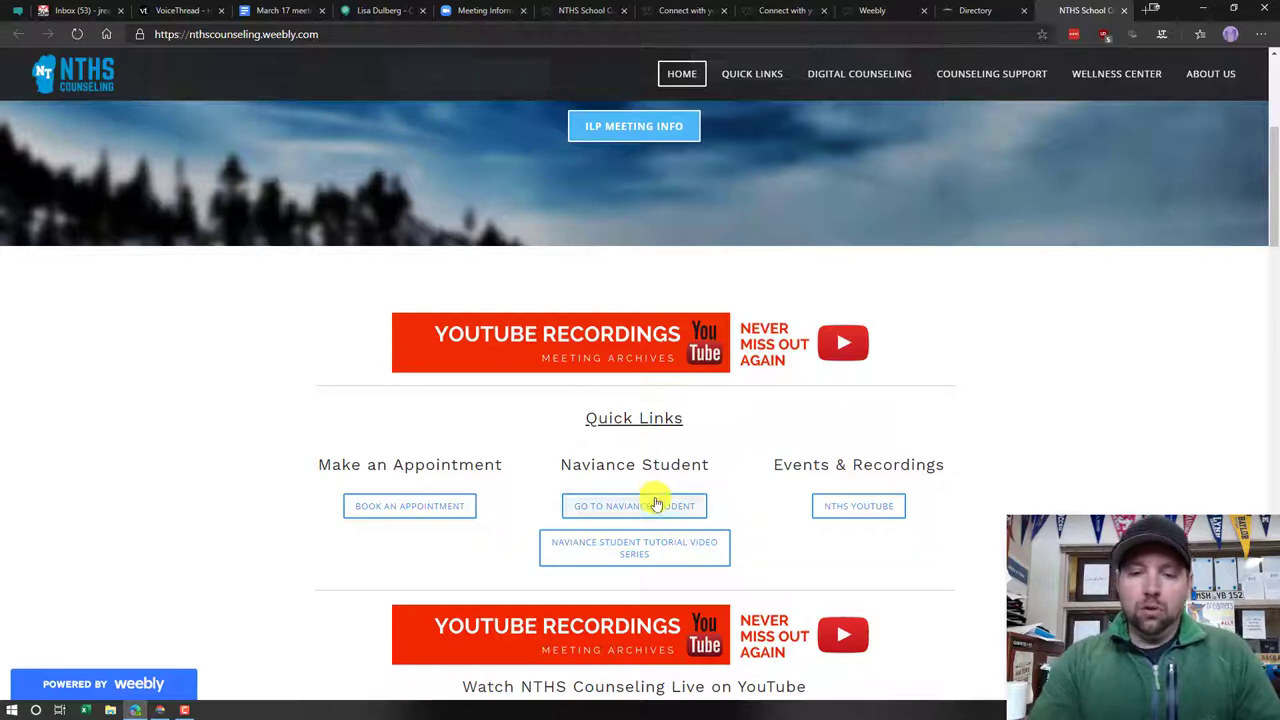
{"action": "scroll", "scroll_direction": "up", "scroll_amount": 3}
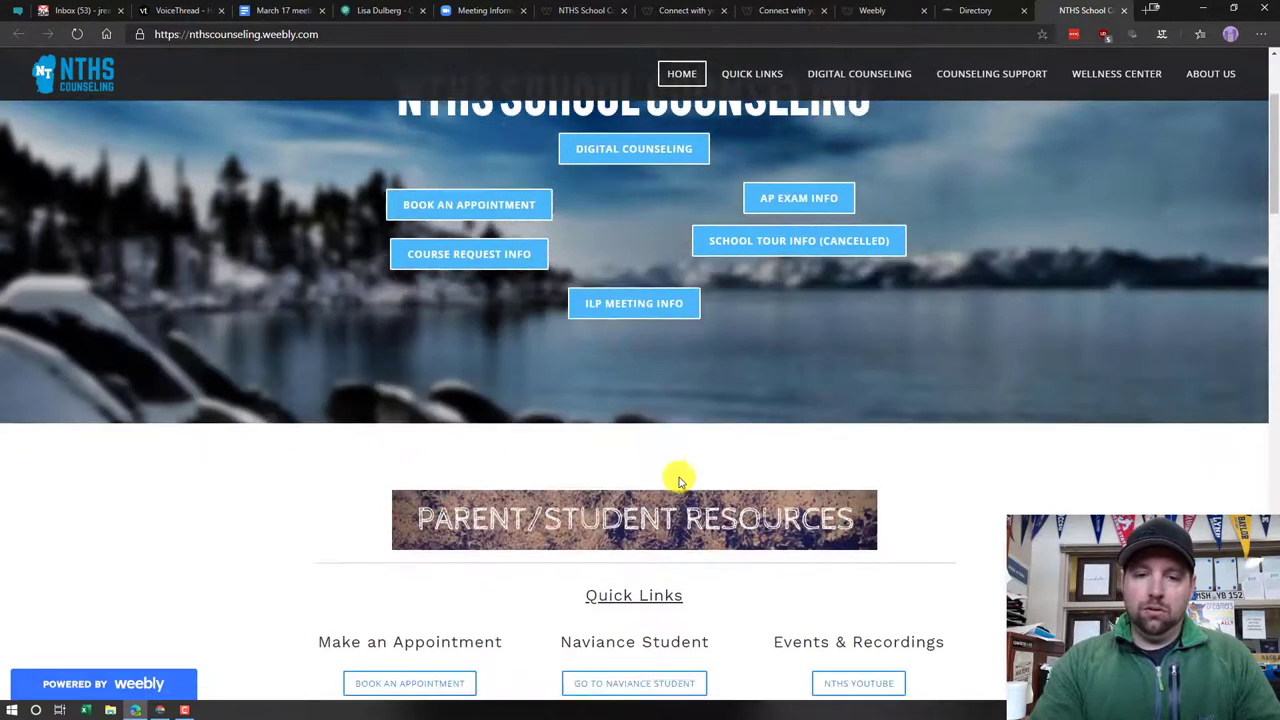
{"action": "scroll", "scroll_direction": "down", "scroll_amount": 3}
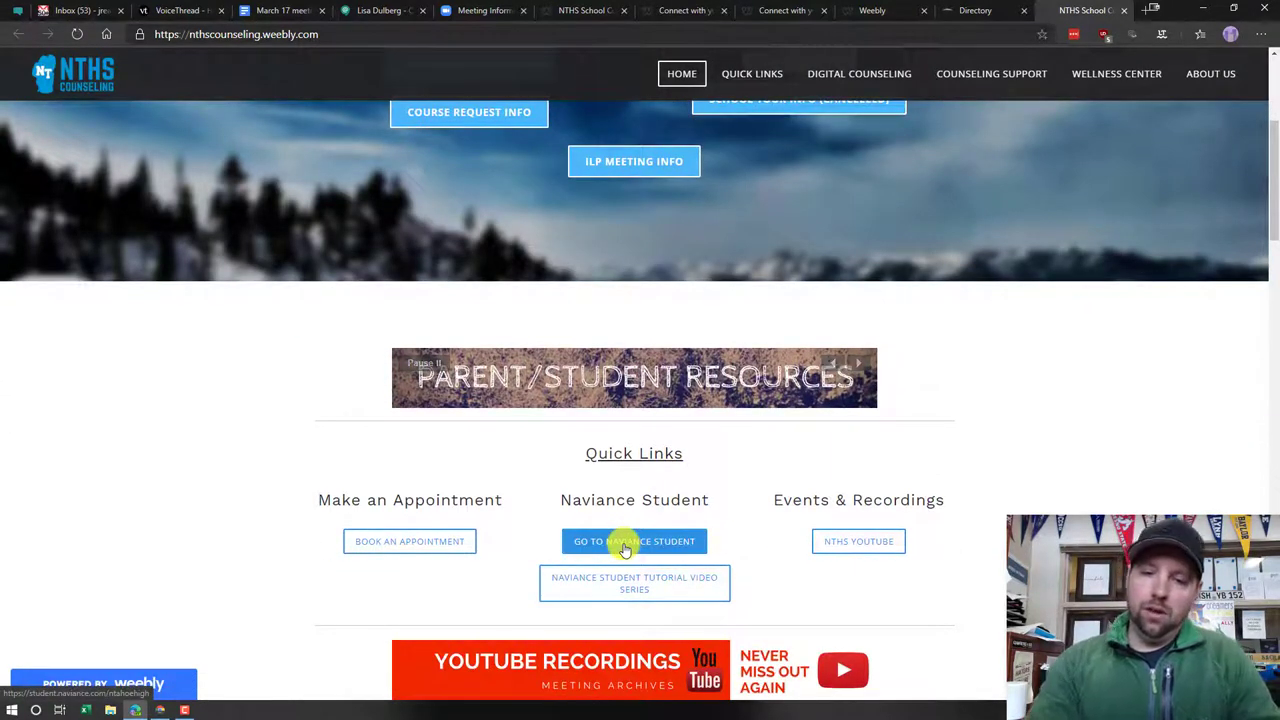
{"action": "left_click", "coordinate": [634, 540]}
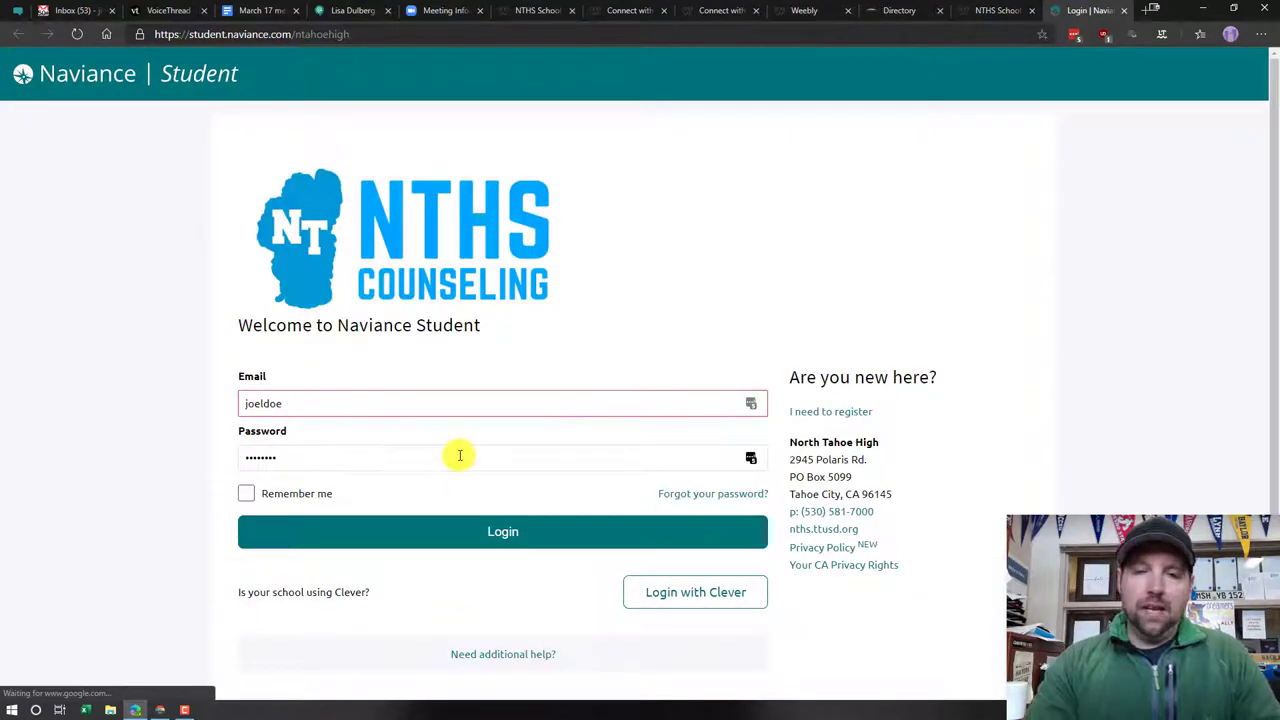
{"action": "mouse_move", "coordinate": [568, 444]}
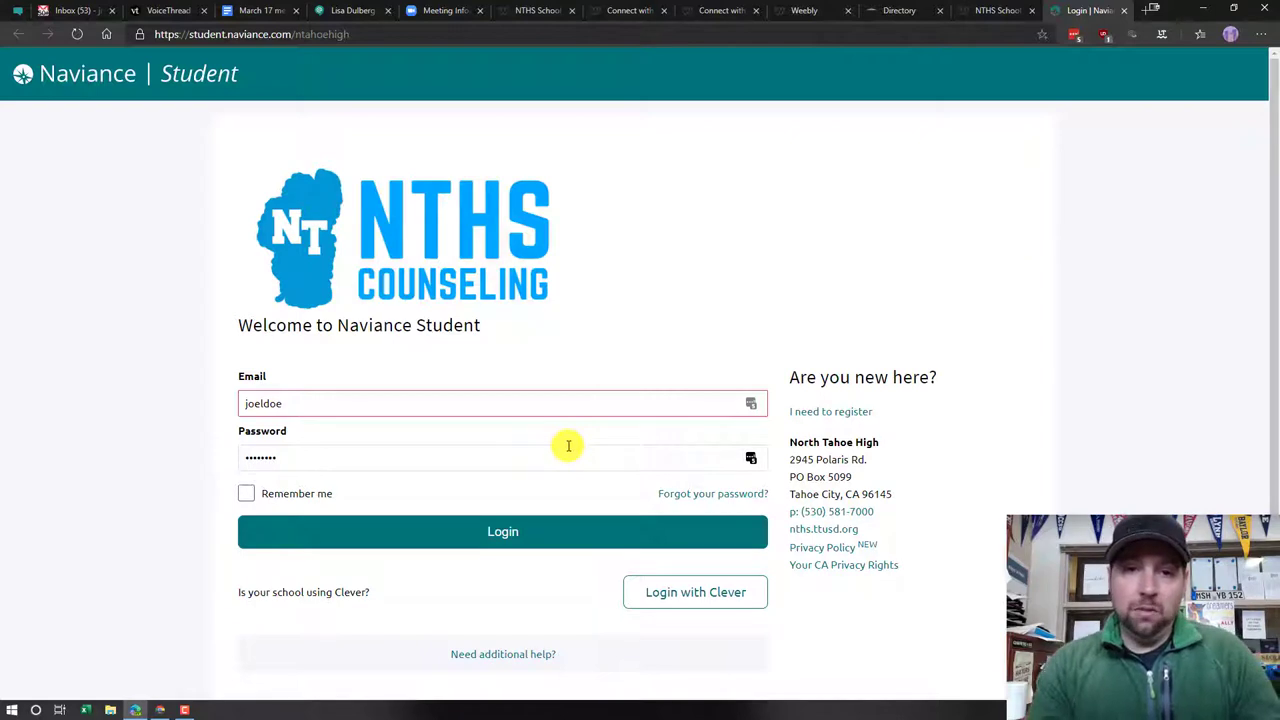
{"action": "mouse_move", "coordinate": [590, 436]}
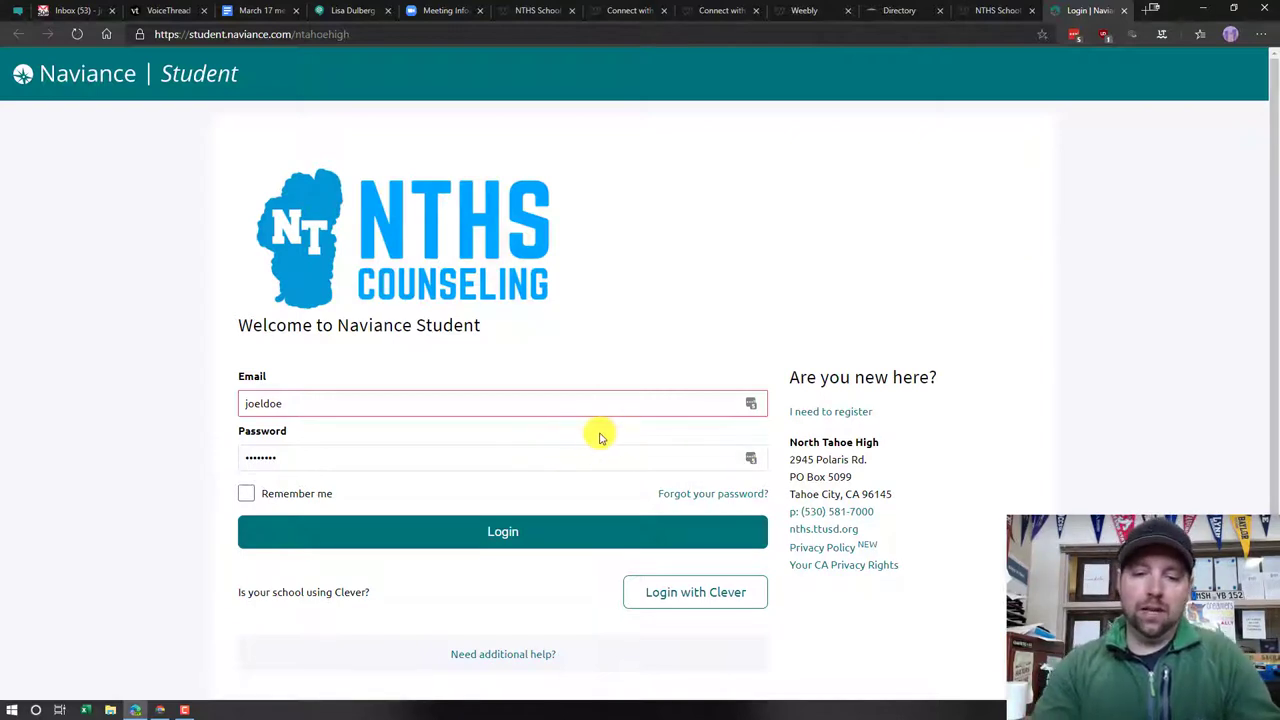
{"action": "mouse_move", "coordinate": [512, 332]}
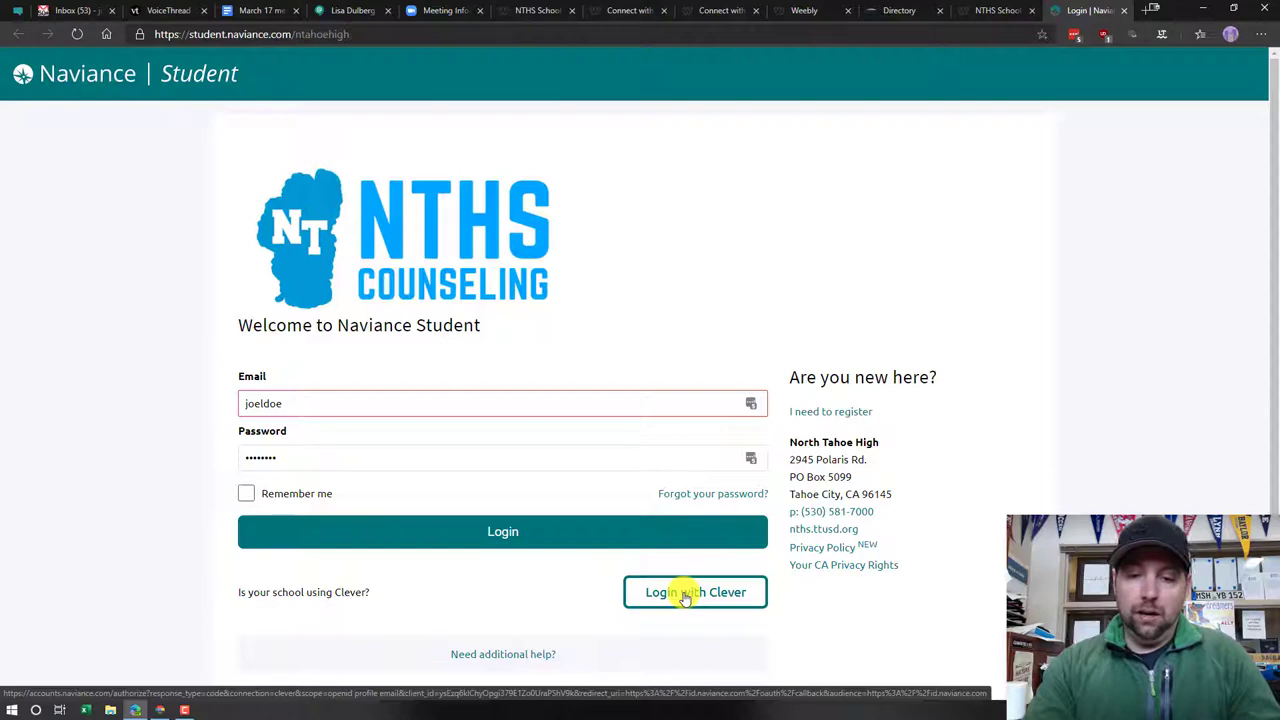
Choose Login with Clever on the Naviance Student login page.
{"action": "left_click", "coordinate": [696, 592]}
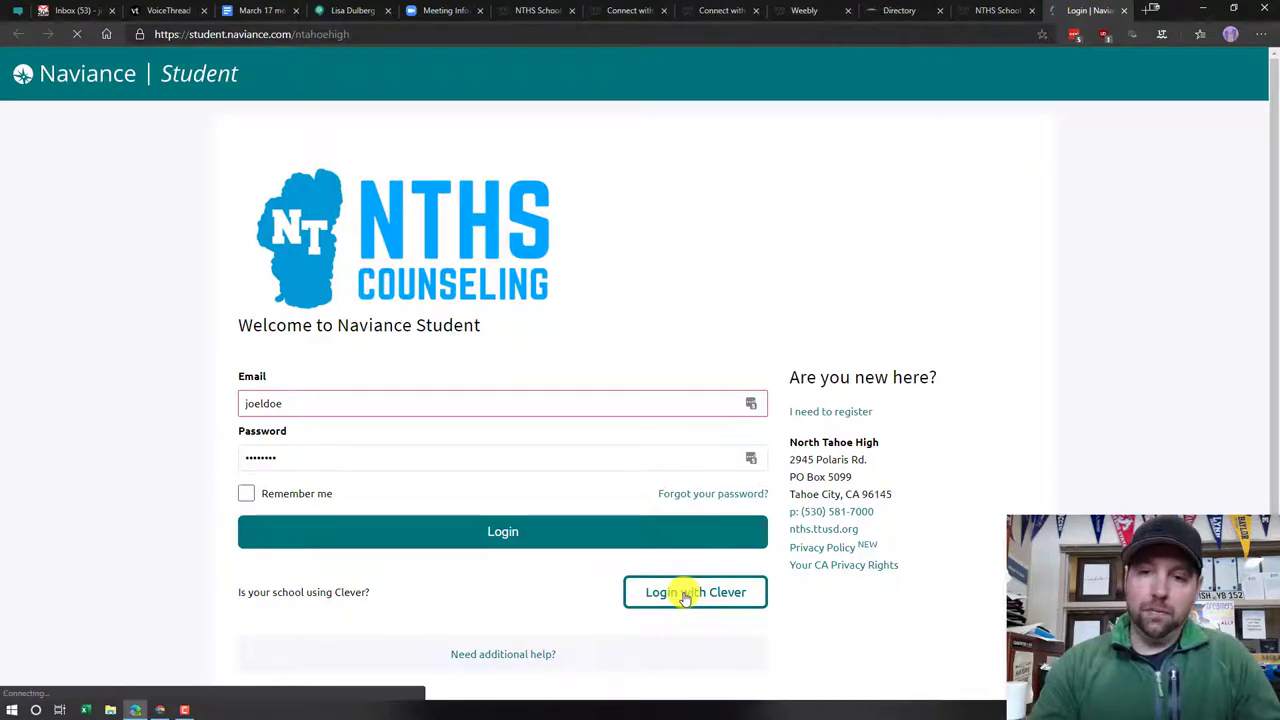
{"action": "left_click", "coordinate": [696, 592]}
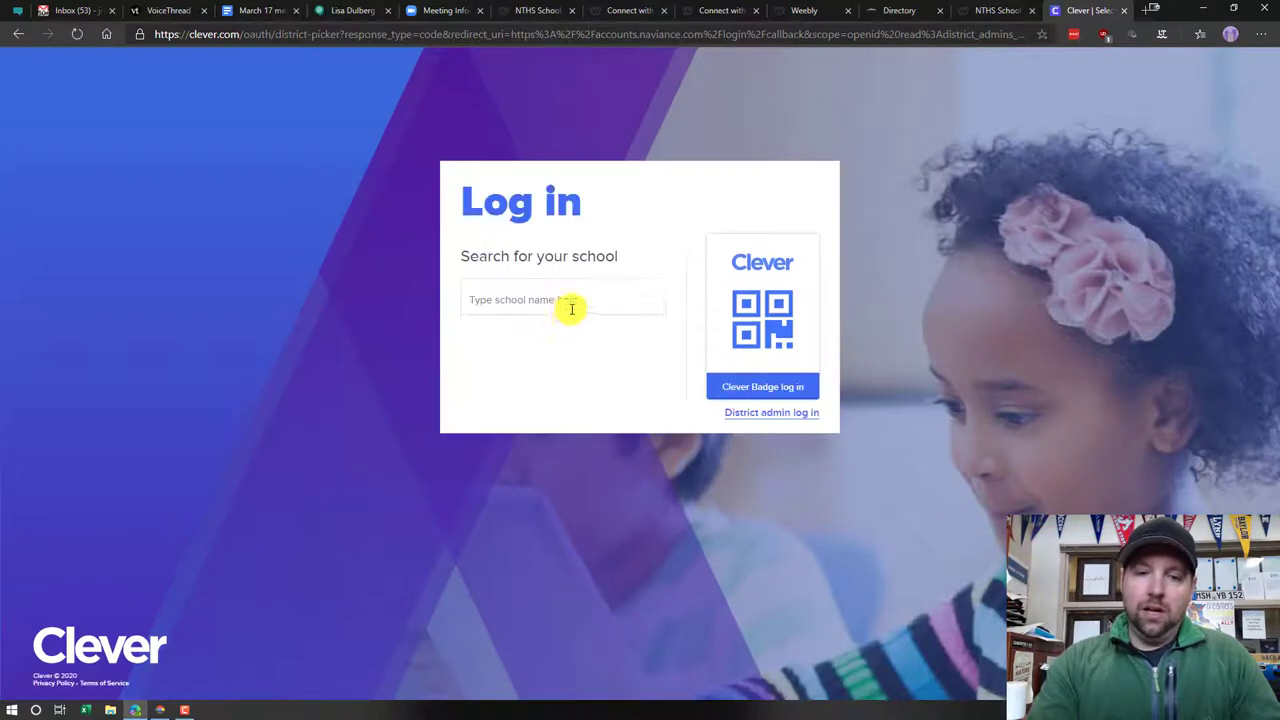
Search 'north tahoe', select 31 - North Tahoe High School, and continue with Log in with Google.
{"action": "left_click", "coordinate": [562, 300]}
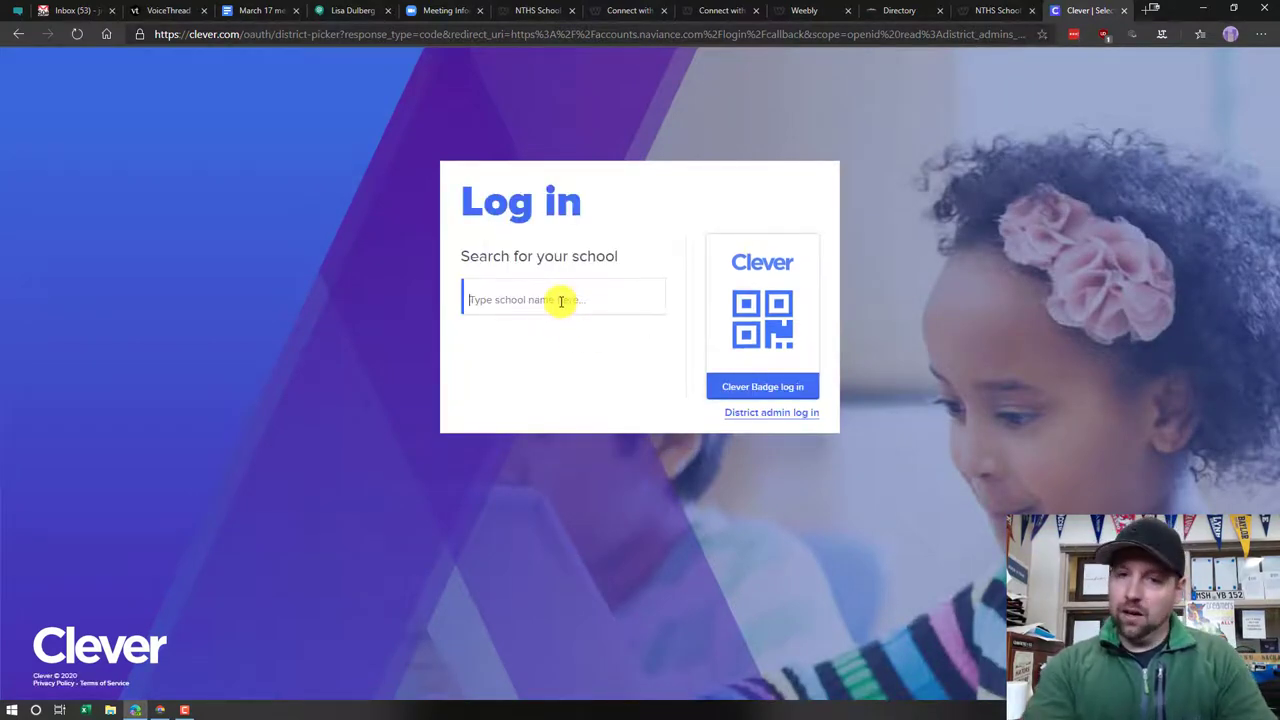
{"action": "type", "text": "north"}
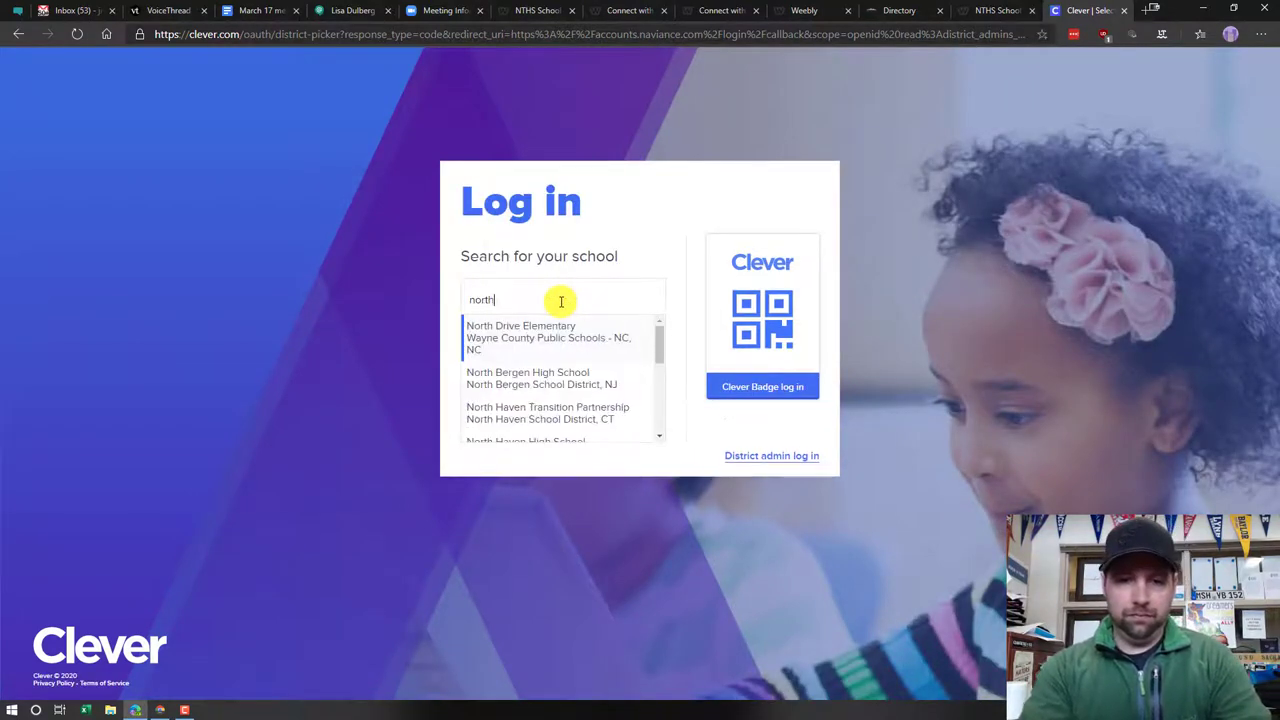
{"action": "type", "text": "tahoe"}
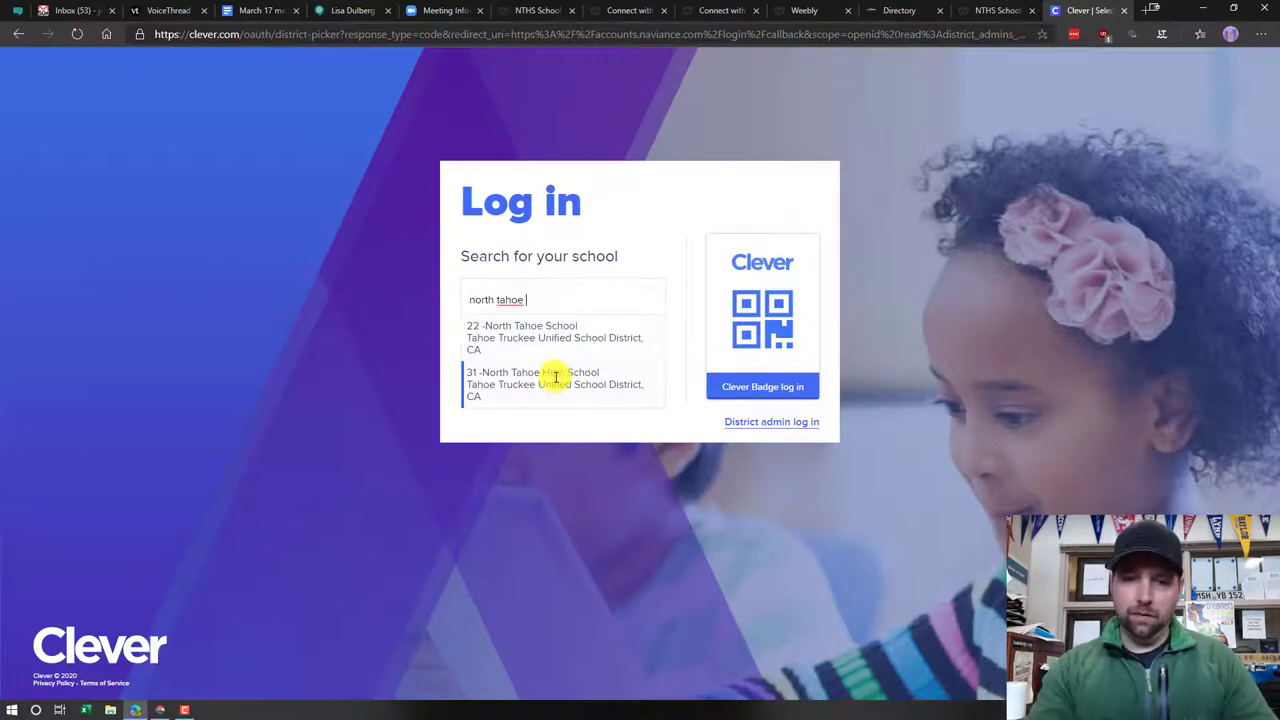
{"action": "left_click", "coordinate": [532, 378]}
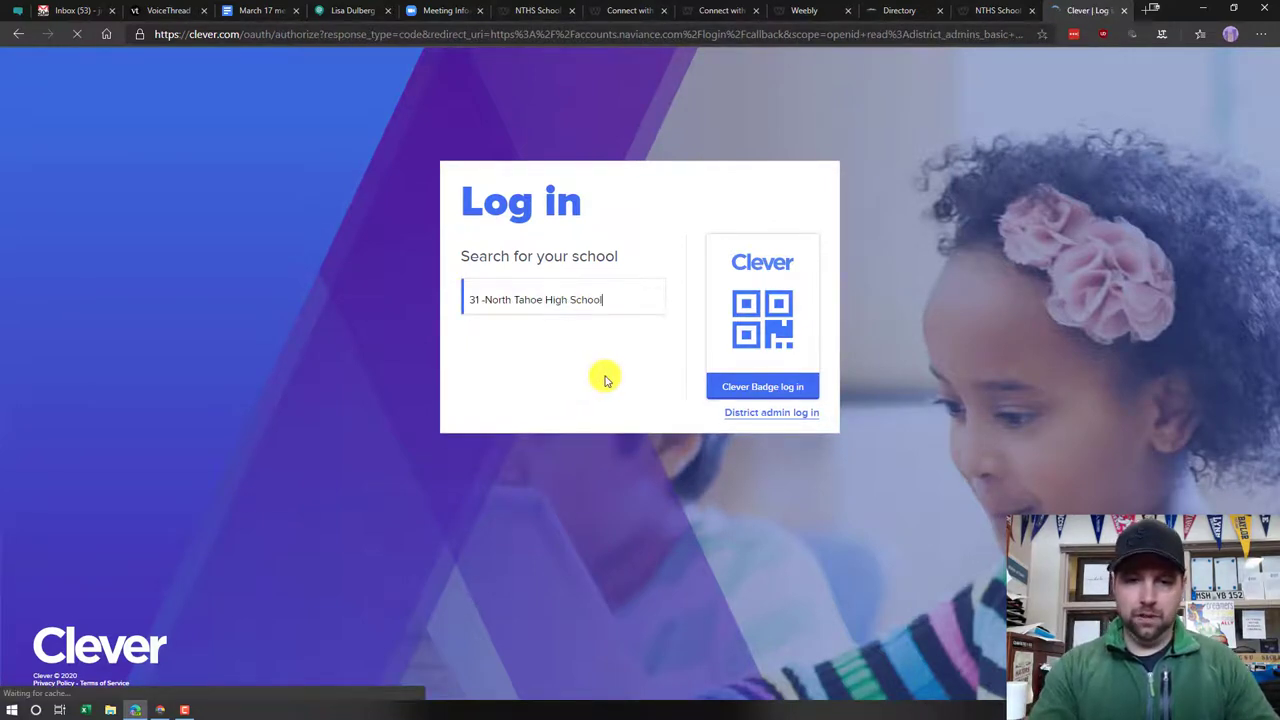
{"action": "left_click", "coordinate": [564, 300]}
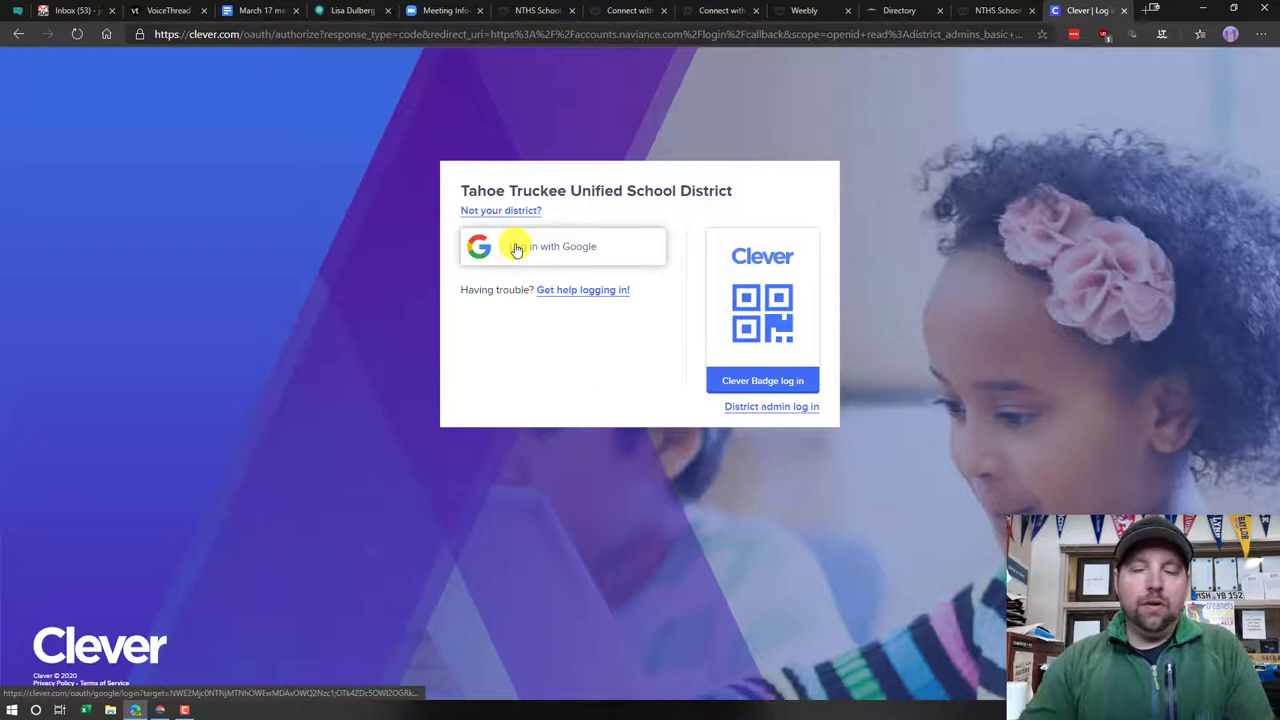